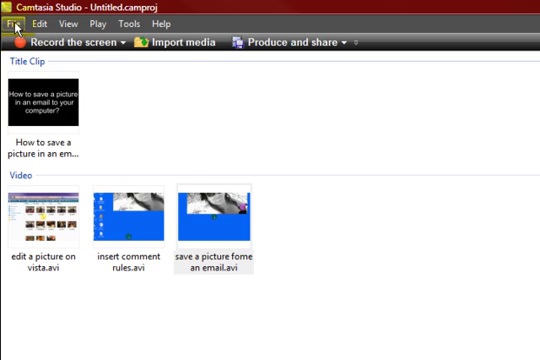
- Browse the Edit menu, then the File menu toward Produce and share
{"action": "left_click", "coordinate": [12, 24]}
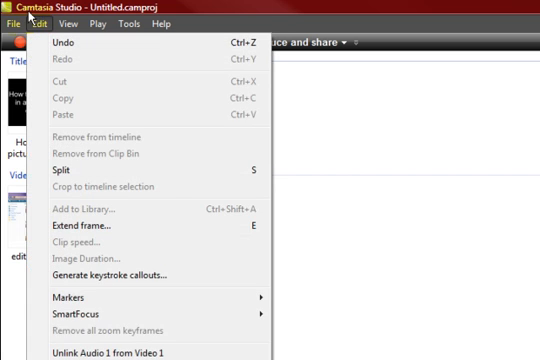
{"action": "left_click", "coordinate": [12, 24]}
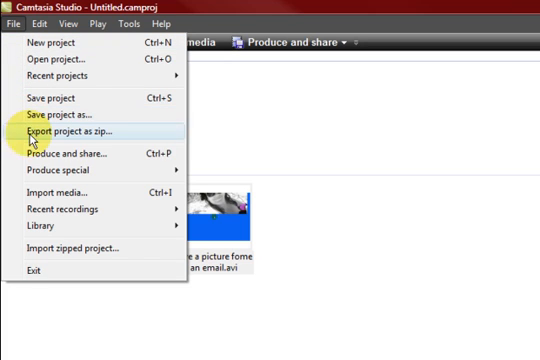
{"action": "mouse_move", "coordinate": [70, 152]}
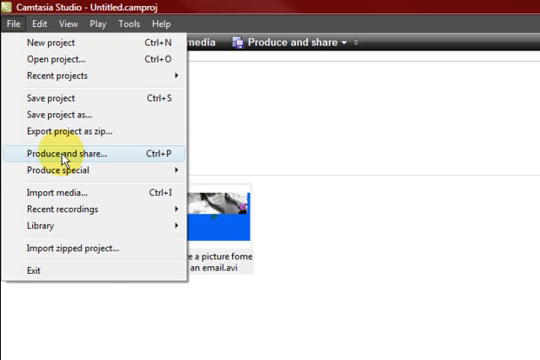
- Launch the Production Wizard via File > Produce and share
{"action": "left_click", "coordinate": [80, 156]}
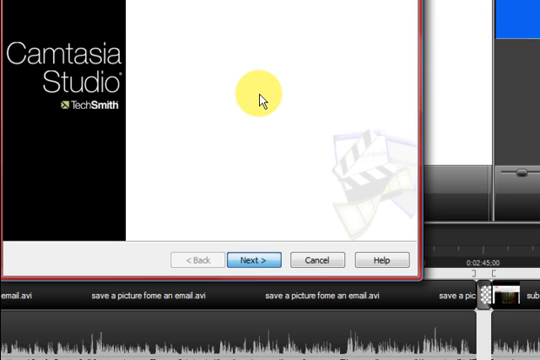
- Choose AVI as the output format and enable the extra MP3 and M4V files
{"action": "left_click", "coordinate": [260, 260]}
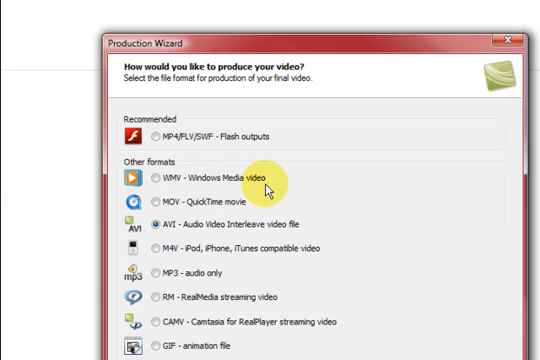
{"action": "mouse_move", "coordinate": [258, 214]}
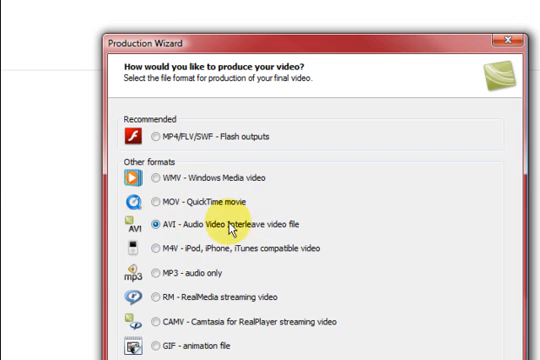
{"action": "mouse_move", "coordinate": [248, 222]}
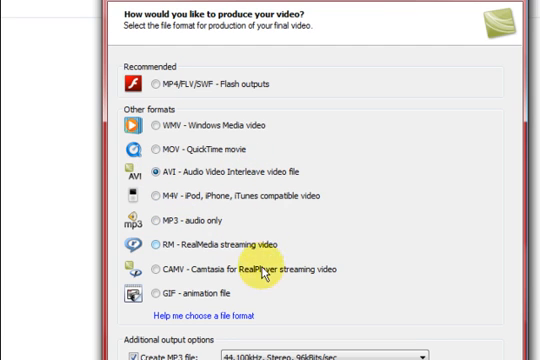
{"action": "scroll", "scroll_direction": "down", "scroll_amount": 3}
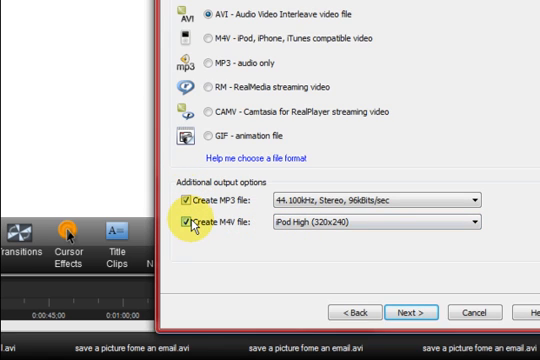
{"action": "mouse_move", "coordinate": [400, 222]}
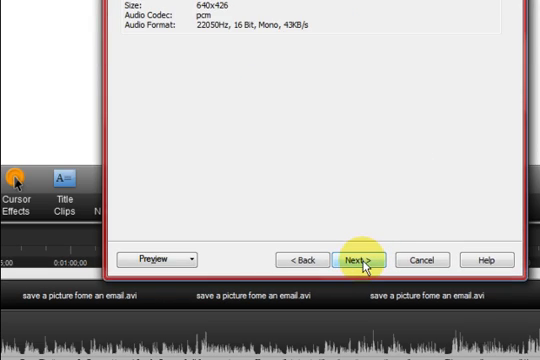
{"action": "left_click", "coordinate": [362, 260]}
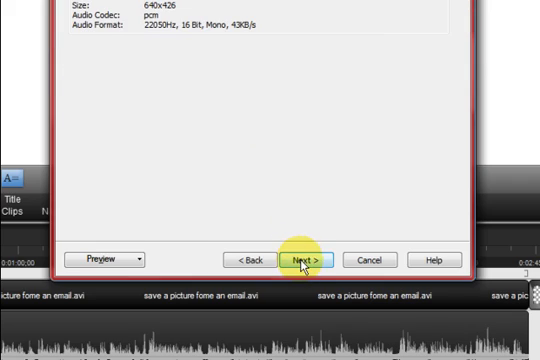
- Accept the custom 640x426 video size with aspect ratio maintained
{"action": "left_click", "coordinate": [302, 260]}
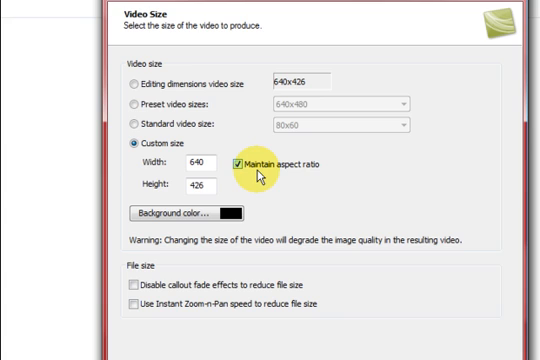
{"action": "mouse_move", "coordinate": [356, 174]}
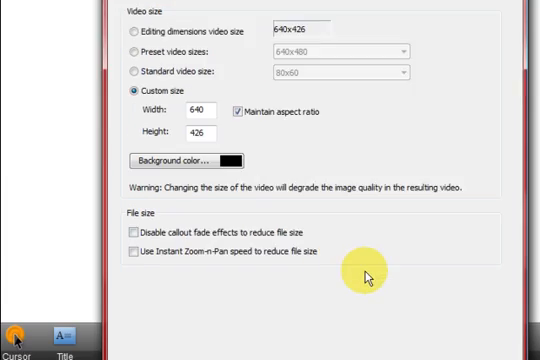
- Pass the video options pages, leaving watermark, SCORM and HTML embedding off
{"action": "left_click", "coordinate": [352, 260]}
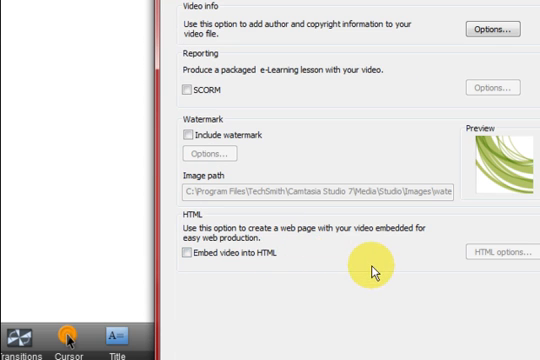
{"action": "mouse_move", "coordinate": [368, 262]}
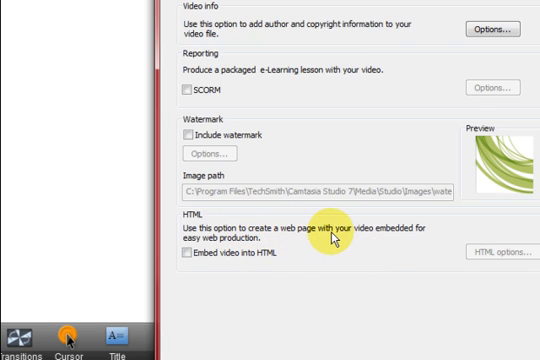
{"action": "mouse_move", "coordinate": [344, 236]}
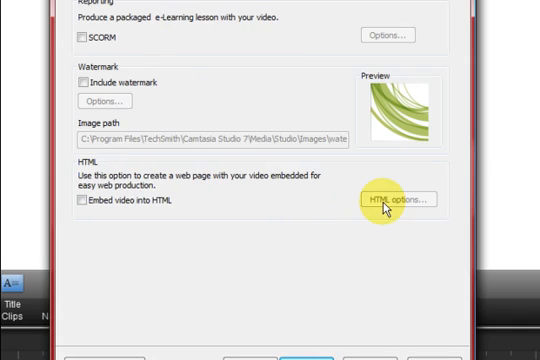
{"action": "mouse_move", "coordinate": [376, 216]}
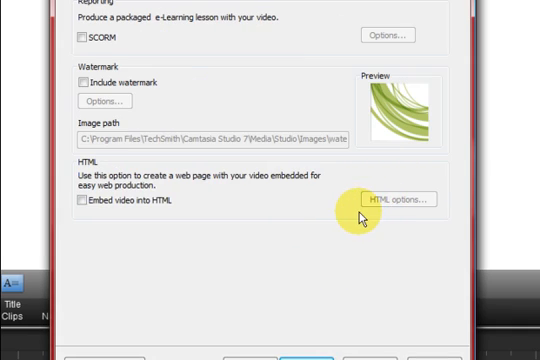
{"action": "mouse_move", "coordinate": [244, 214]}
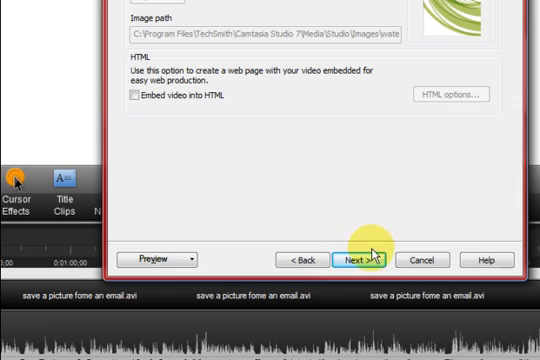
{"action": "left_click", "coordinate": [364, 260]}
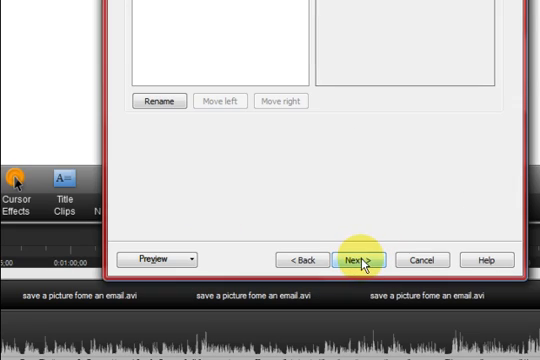
{"action": "left_click", "coordinate": [368, 260]}
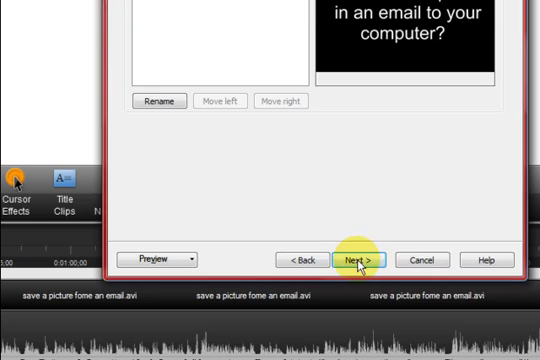
- Name the production 'how to save a picture form your email' for output into folder 18
{"action": "left_click", "coordinate": [356, 260]}
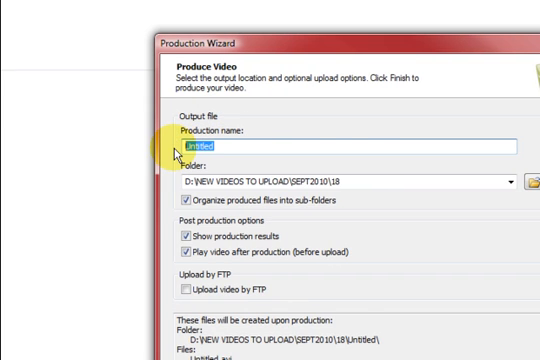
{"action": "type", "text": "how to"}
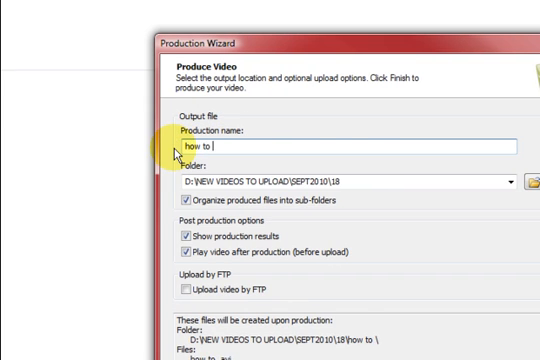
{"action": "type", "text": "save a picture"}
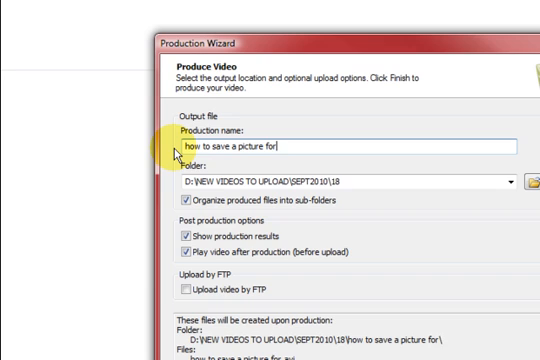
{"action": "type", "text": "form your email"}
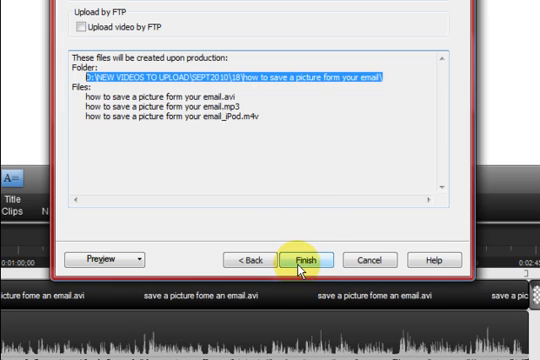
- Render the AVI, MP3 and M4V files and reach the production results summary
{"action": "left_click", "coordinate": [308, 260]}
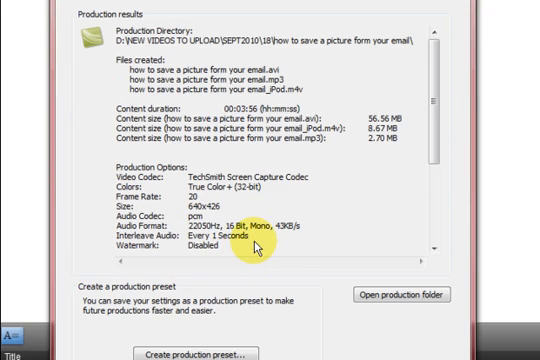
{"action": "mouse_move", "coordinate": [342, 250]}
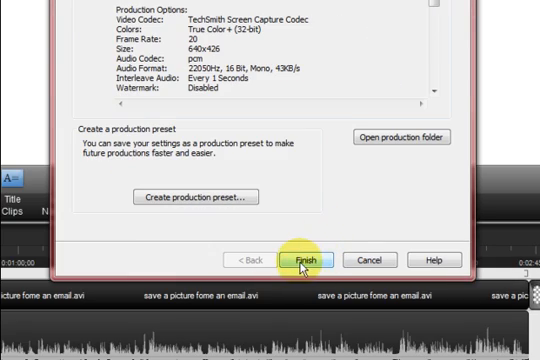
- Close the wizard and browse Backup (D:) to NEW VIDEOS TO UPLOAD > SEPT2010 > 18
{"action": "left_click", "coordinate": [310, 260]}
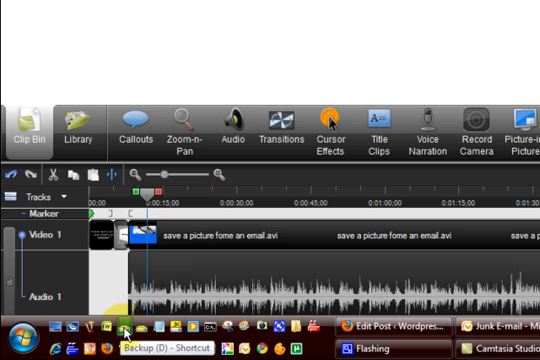
{"action": "left_click", "coordinate": [130, 328]}
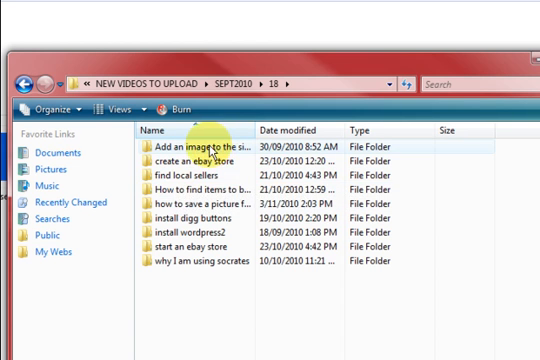
{"action": "mouse_move", "coordinate": [180, 160]}
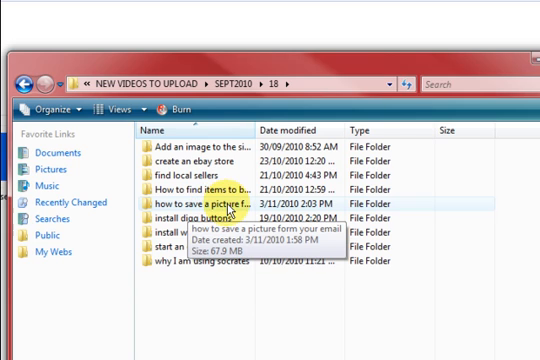
- Show the three produced files inside the 'how to save a picture form your email' folder
{"action": "double_click", "coordinate": [190, 210]}
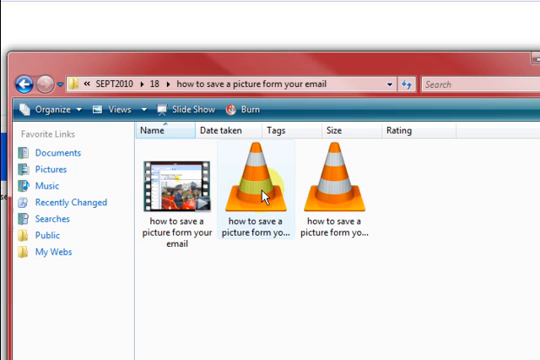
{"action": "mouse_move", "coordinate": [262, 180]}
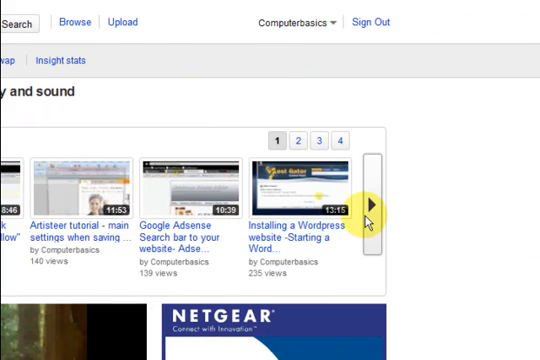
- Page to the next set of the YouTube channel's 211 uploaded videos
{"action": "left_click", "coordinate": [376, 204]}
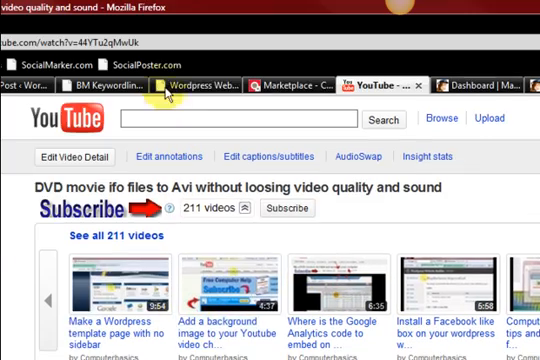
- Switch to the WordPress website builder blog tab and scroll to its email subscribe box
{"action": "left_click", "coordinate": [220, 84]}
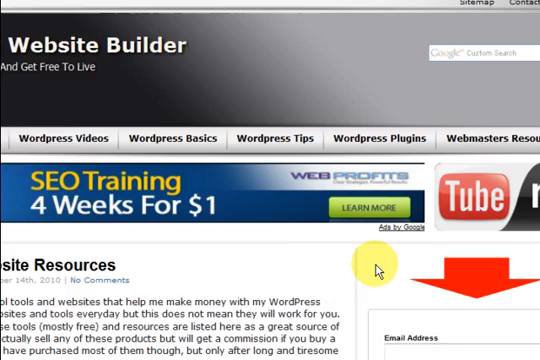
{"action": "scroll", "scroll_direction": "down", "scroll_amount": 3}
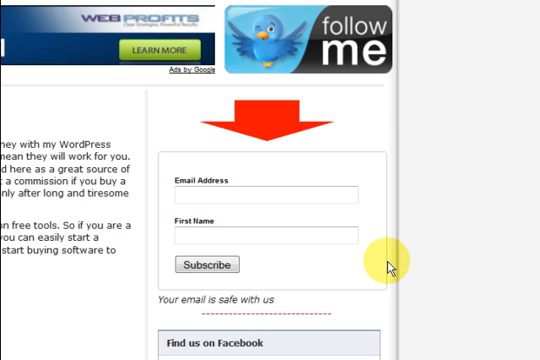
{"action": "mouse_move", "coordinate": [276, 258]}
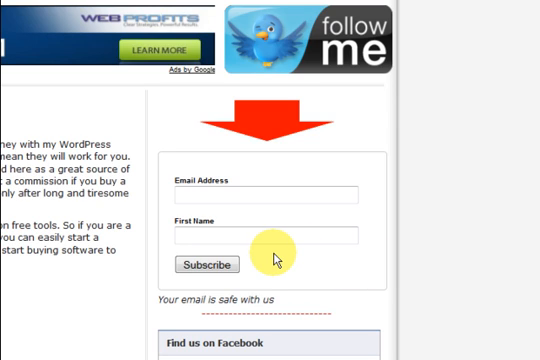